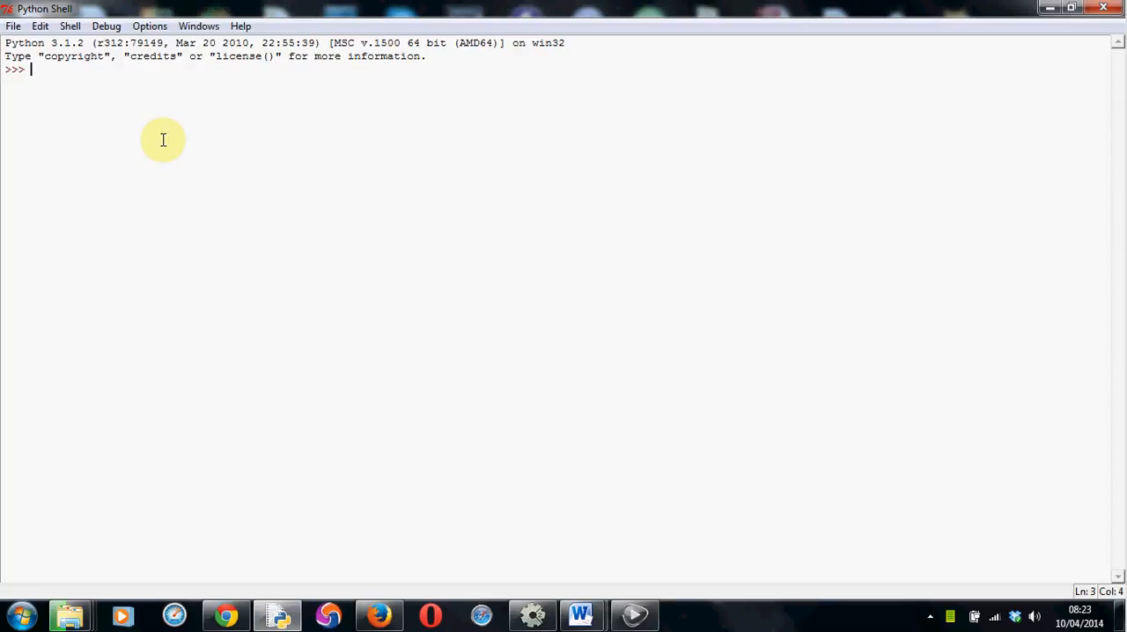
# - Create a blank untitled editor window from the shell's File menu
pyautogui.click(13, 26)
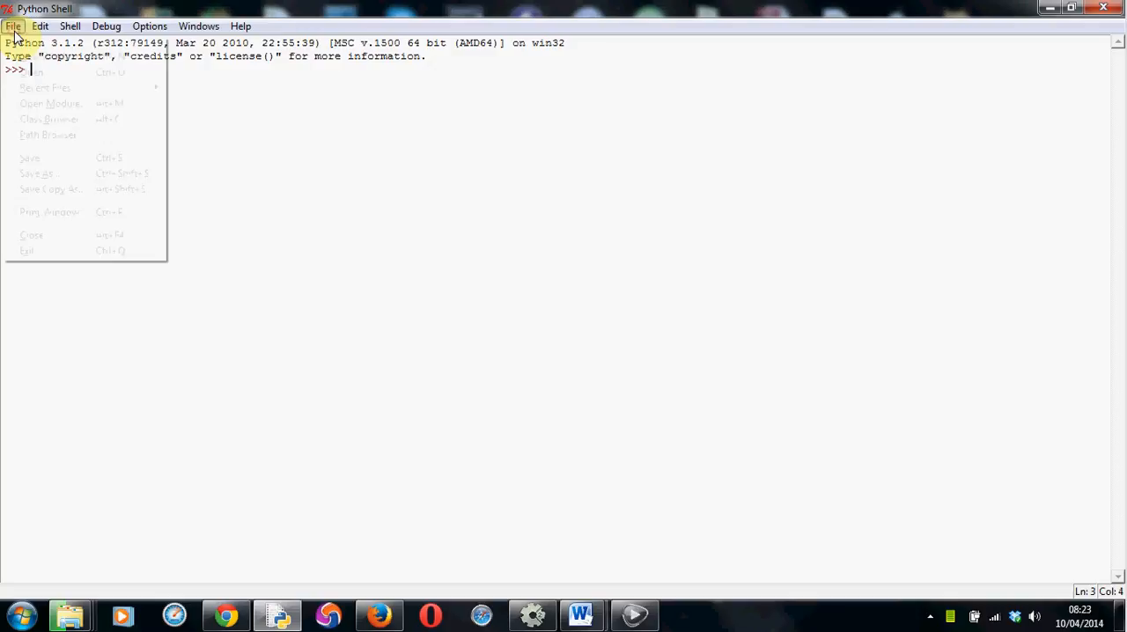
pyautogui.click(35, 72)
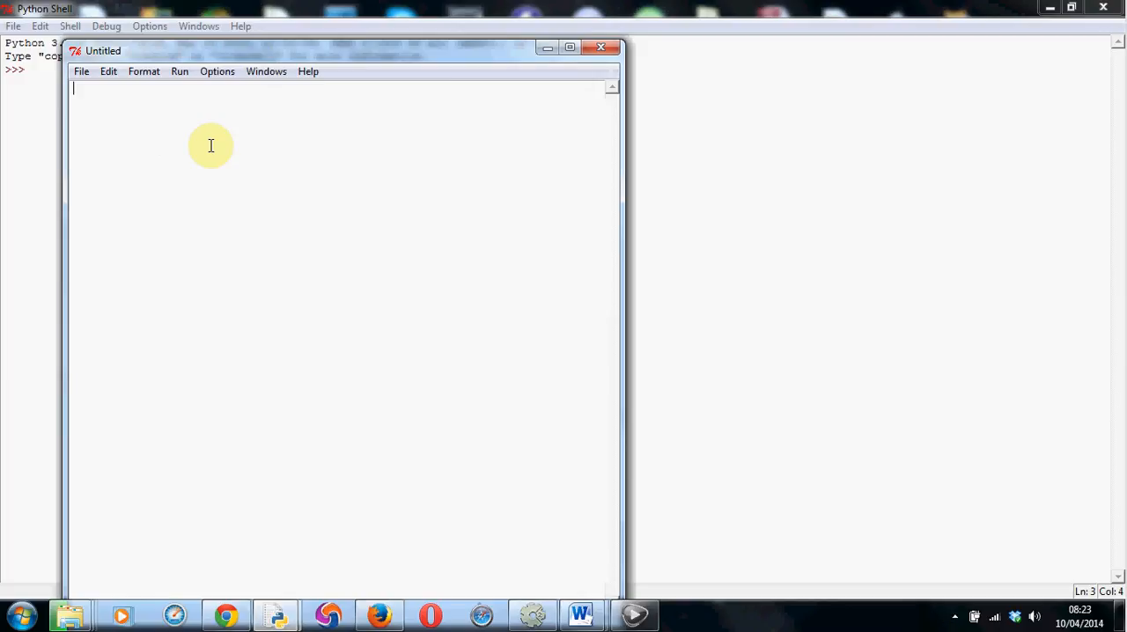
# - Type the first line print("hello what is your name?") and start a new line
pyautogui.write('print')
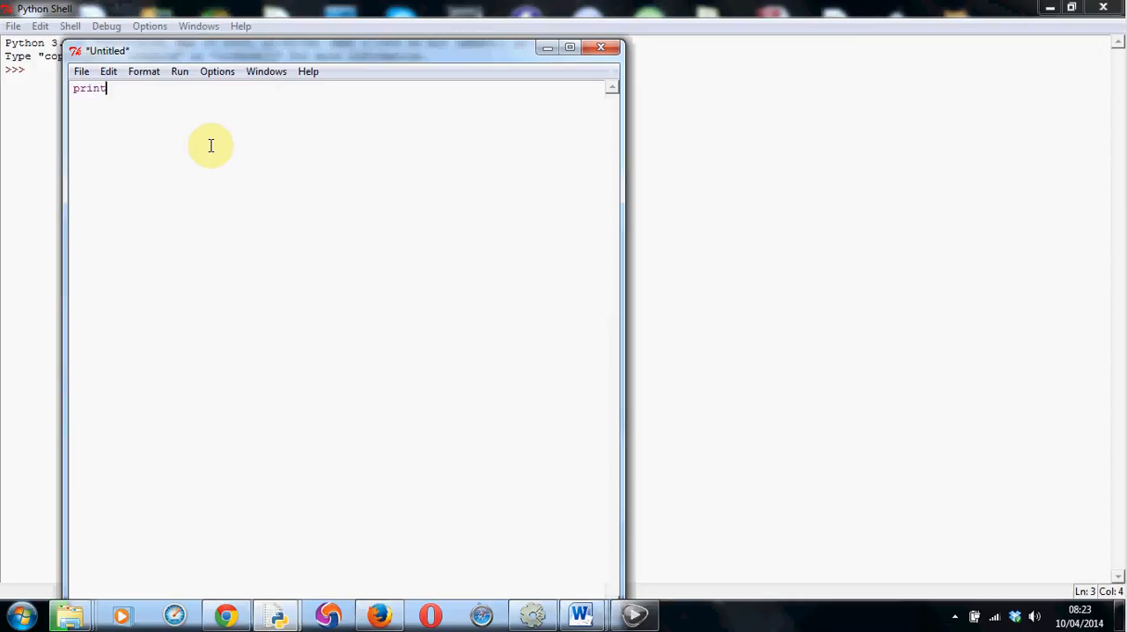
pyautogui.write('("')
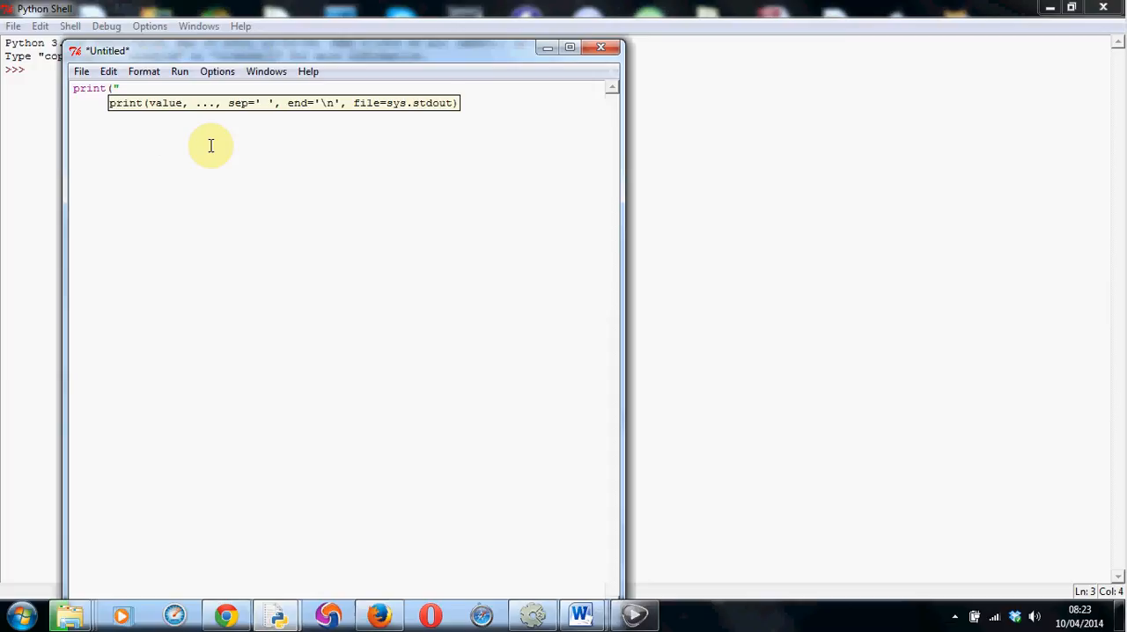
pyautogui.write('hello what')
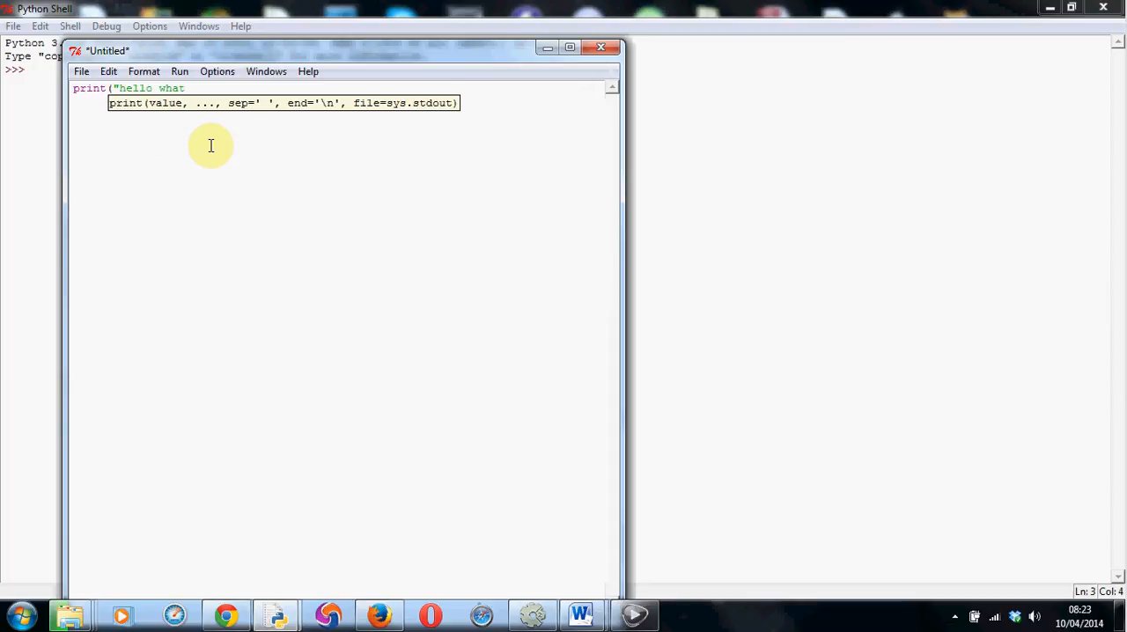
pyautogui.write('is your')
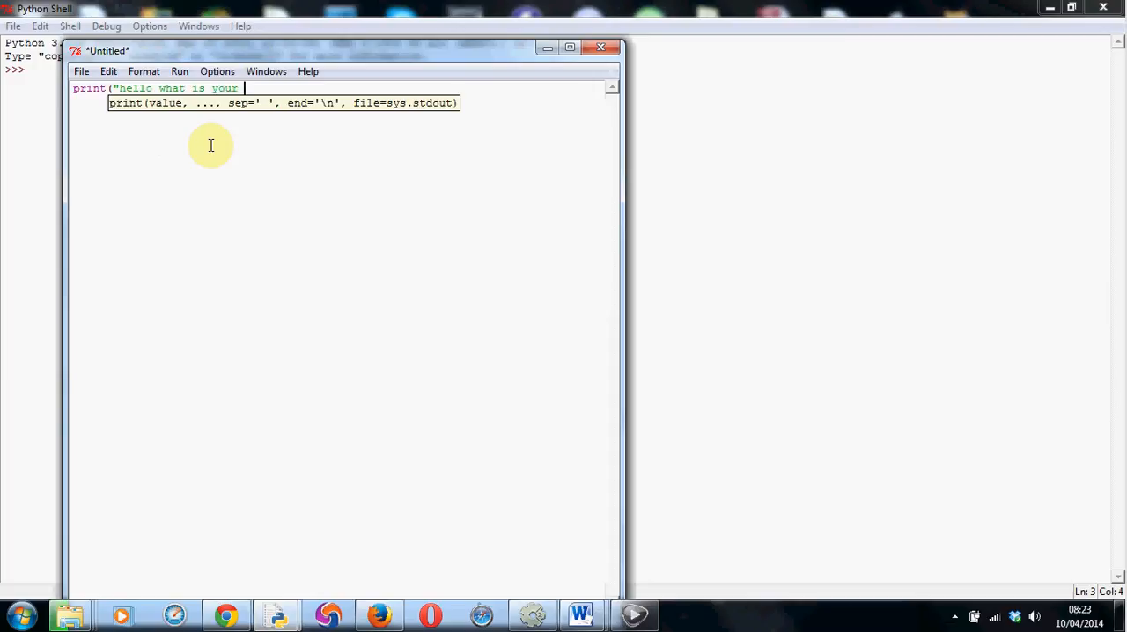
pyautogui.write('name:')
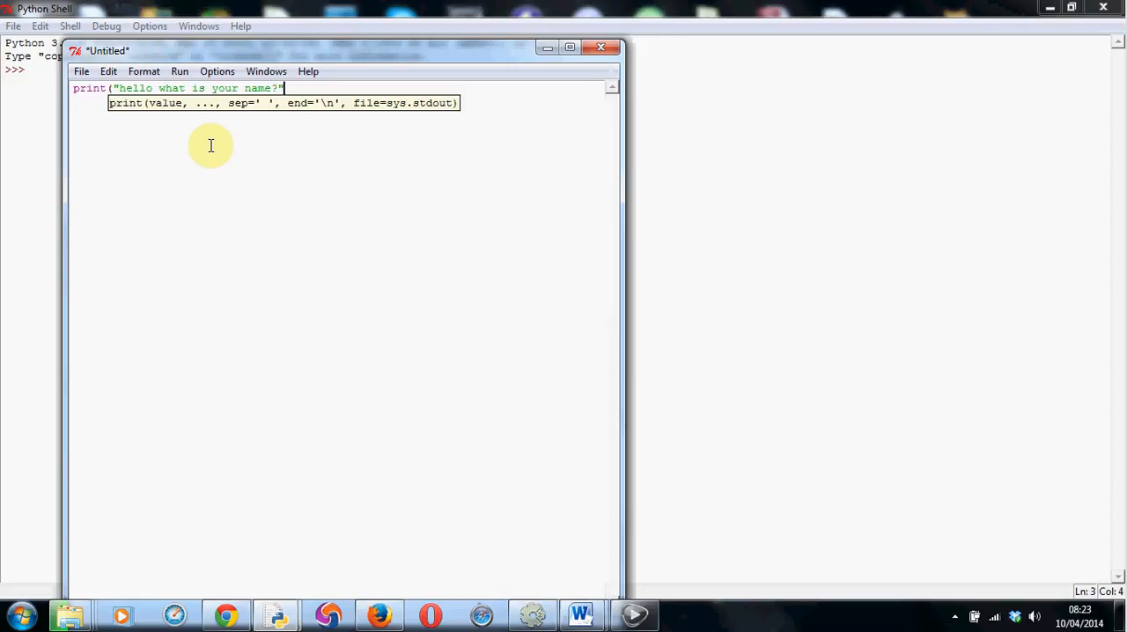
pyautogui.write(')')
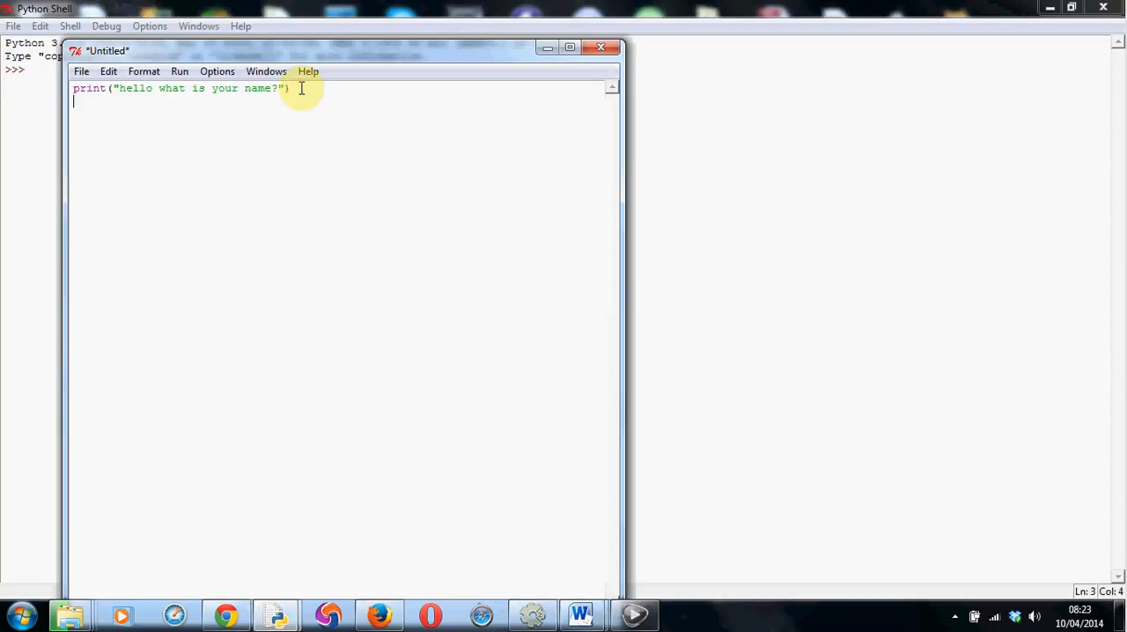
# - Enter name=input() on line two, highlight the name variable, and begin line three
pyautogui.write('nam')
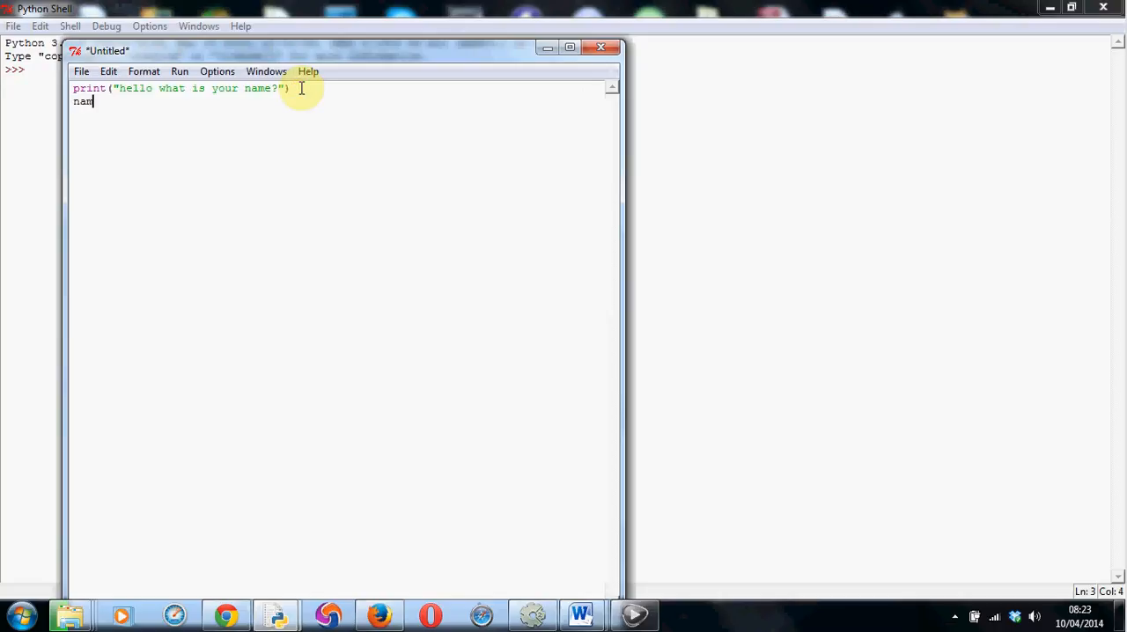
pyautogui.write('e')
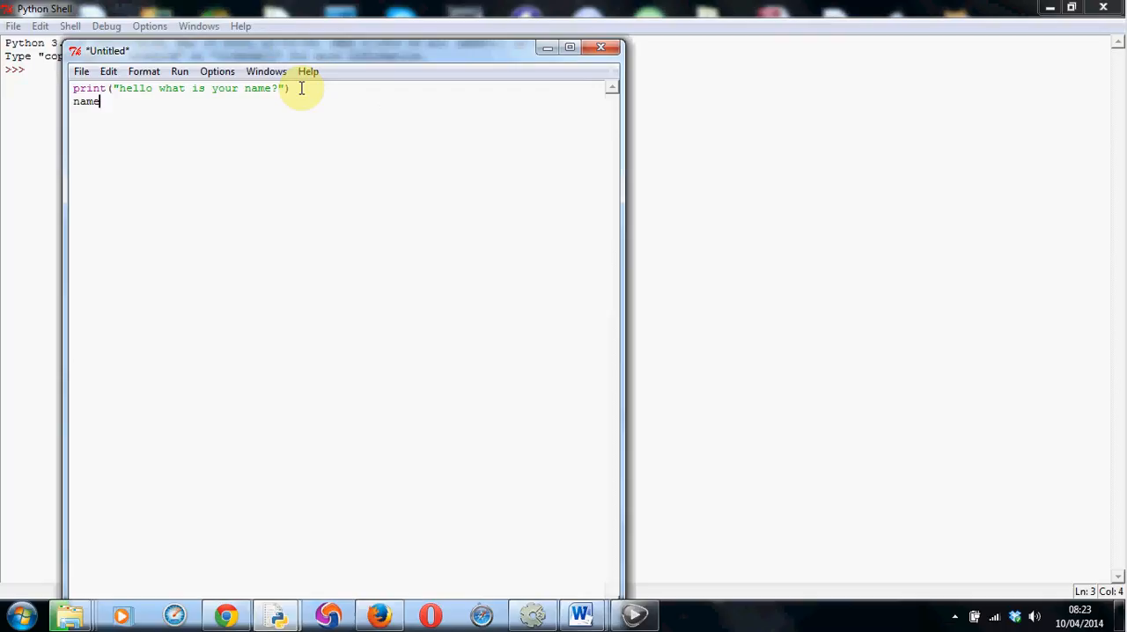
pyautogui.write('=inp')
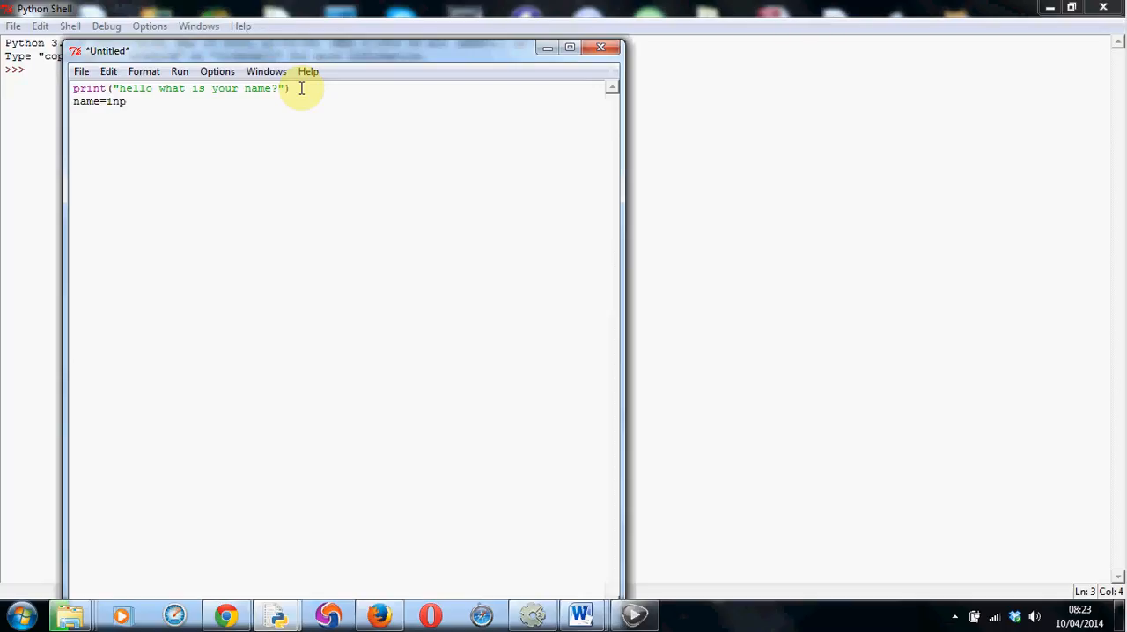
pyautogui.write('ut()')
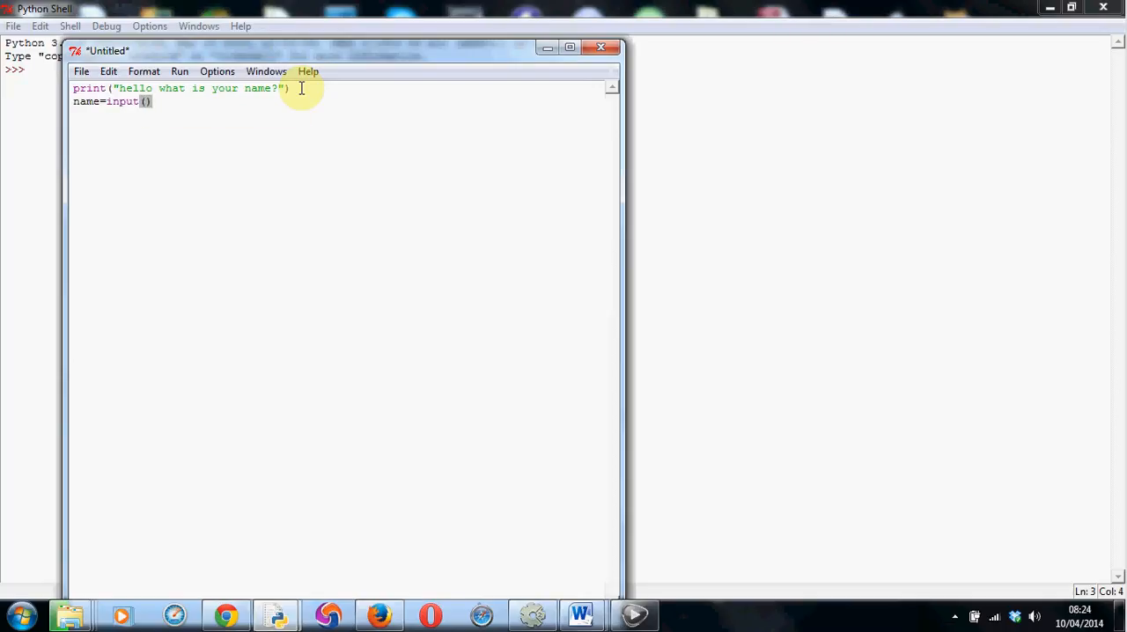
pyautogui.moveTo(182, 103)
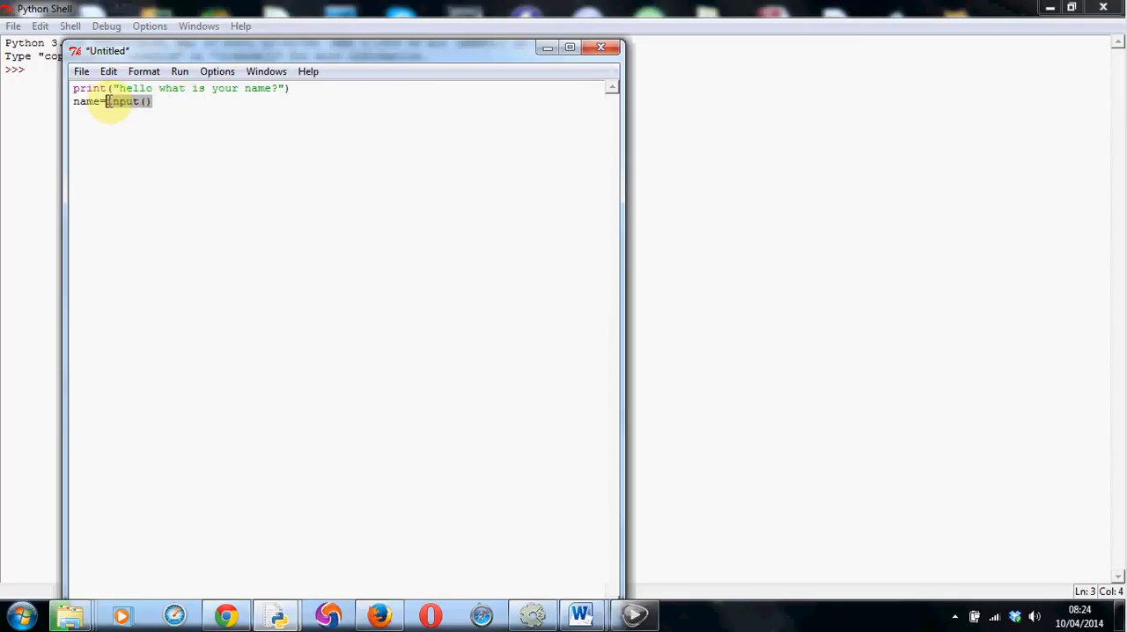
pyautogui.moveTo(194, 100)
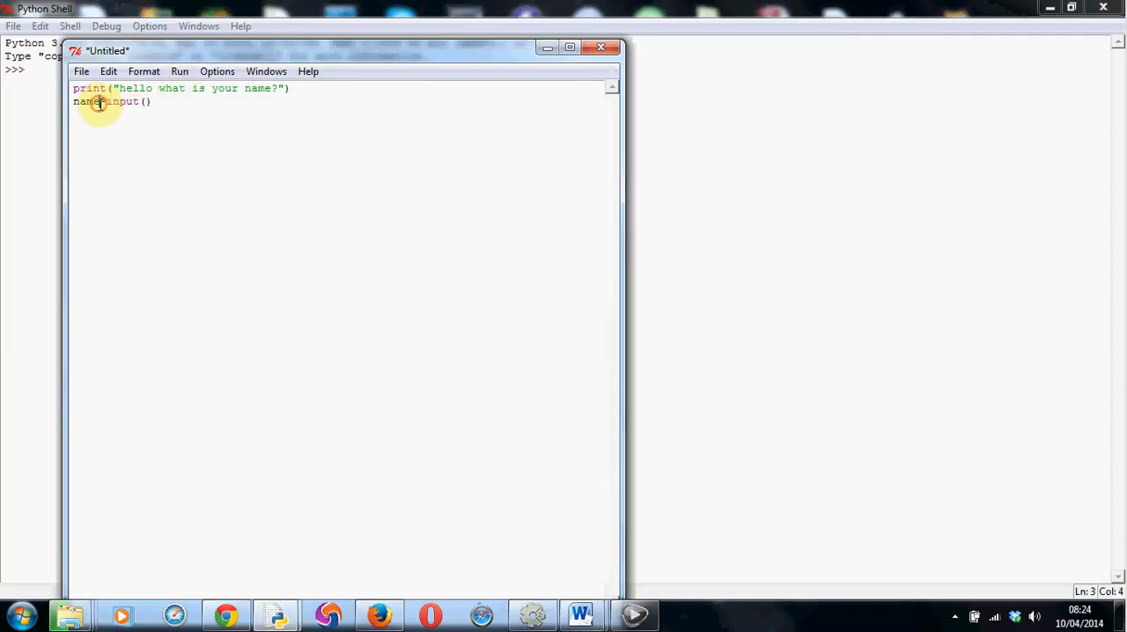
pyautogui.doubleClick(86, 102)
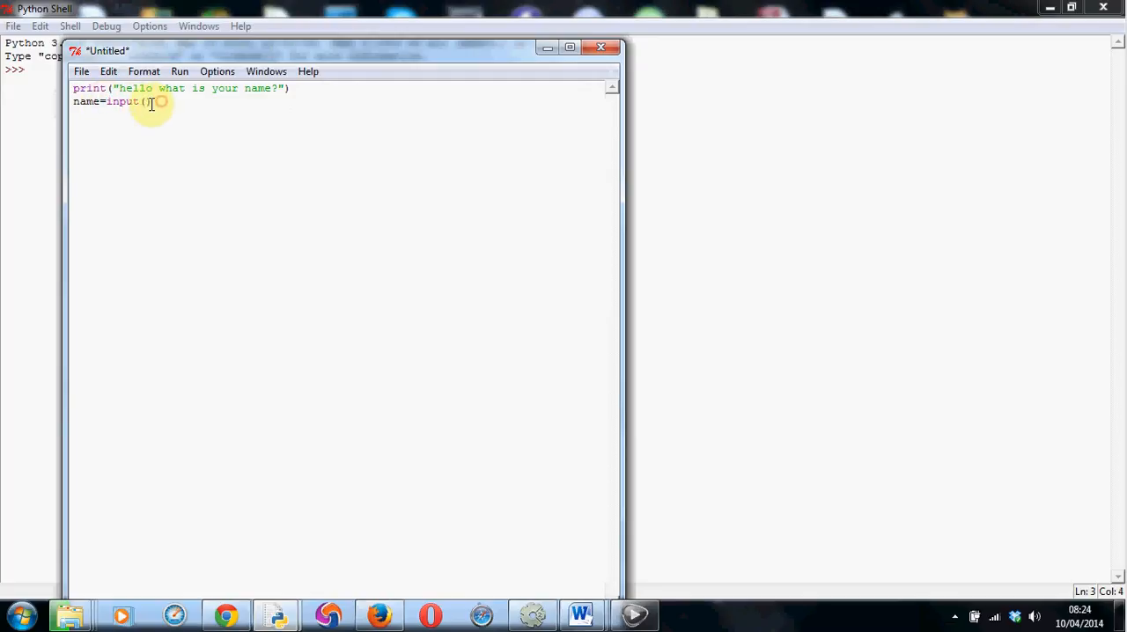
pyautogui.write(')')
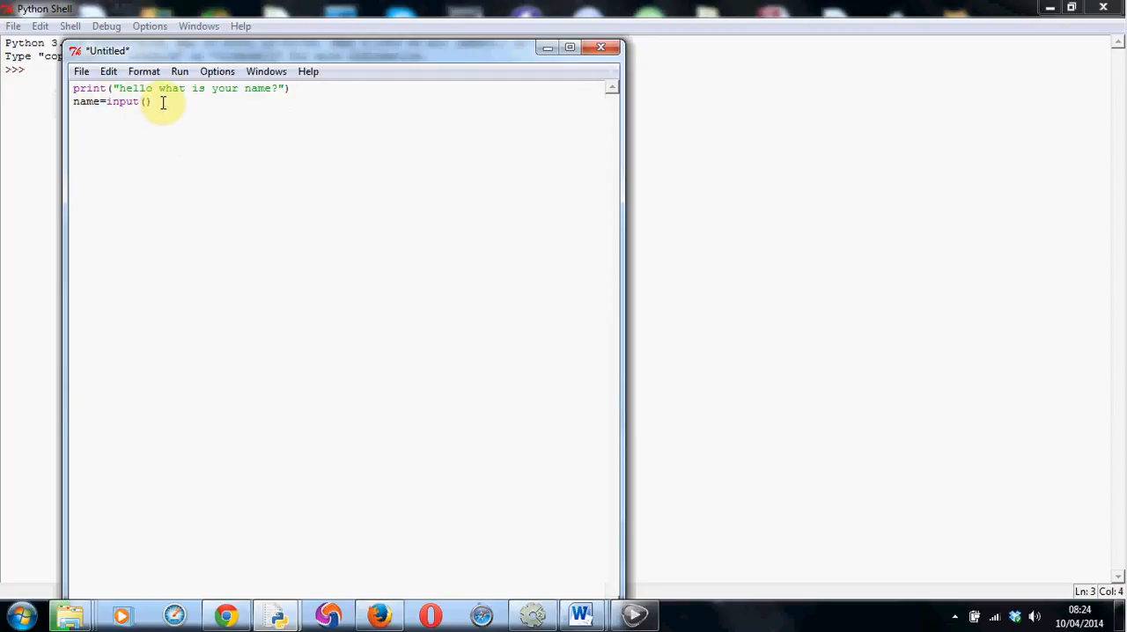
pyautogui.press('enter')
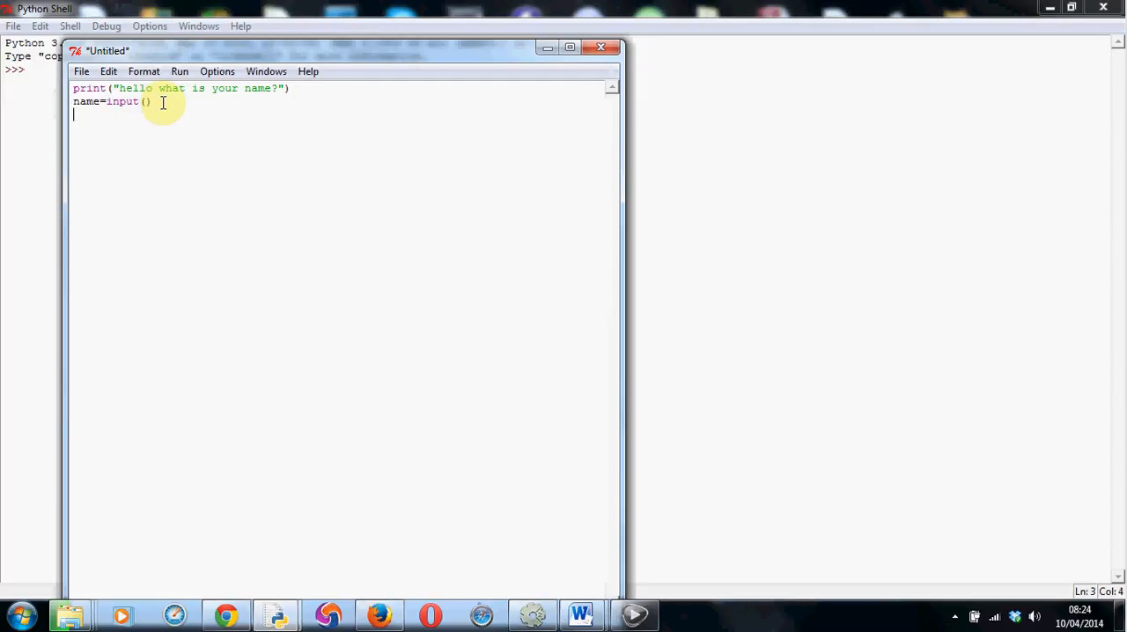
# - Type the third line print("hello",name) and highlight the name variable on line two
pyautogui.write('print')
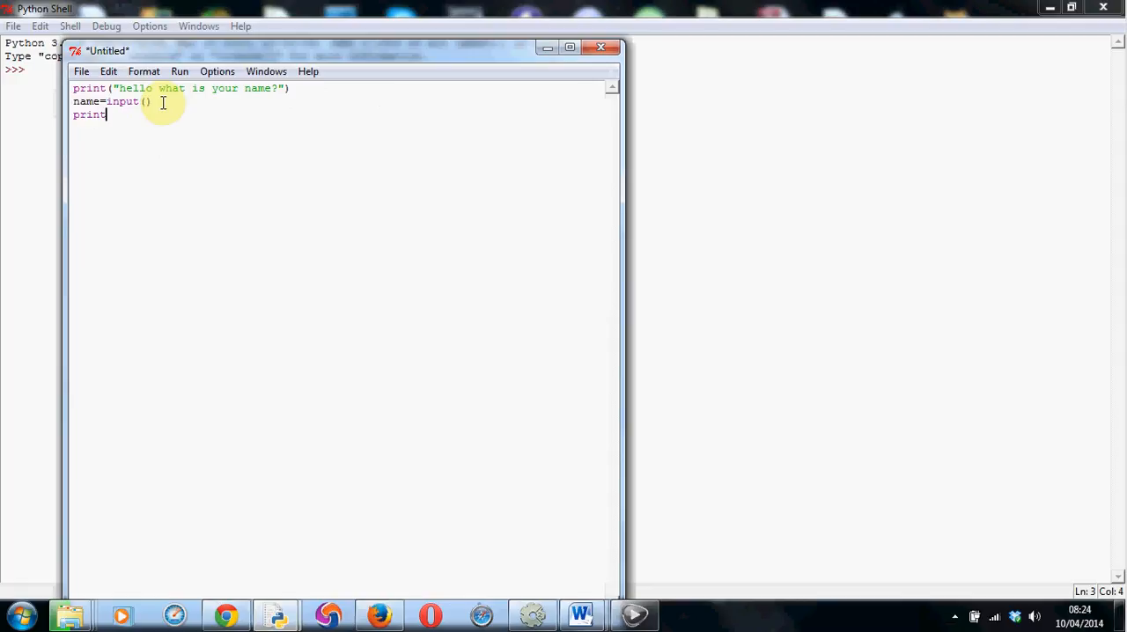
pyautogui.write('("')
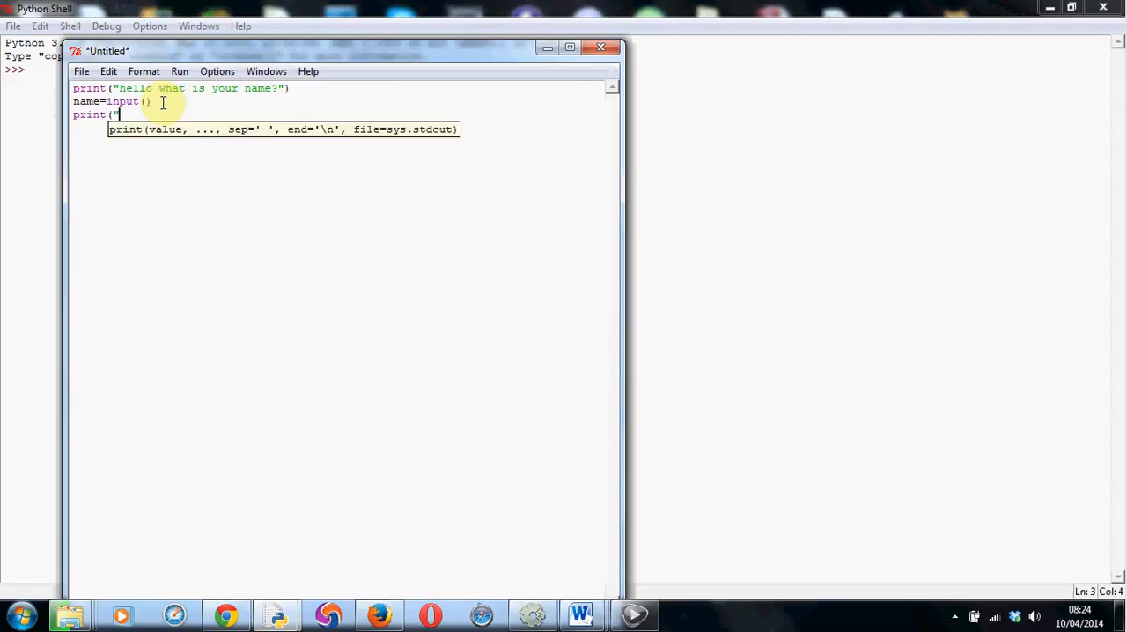
pyautogui.write('hello')
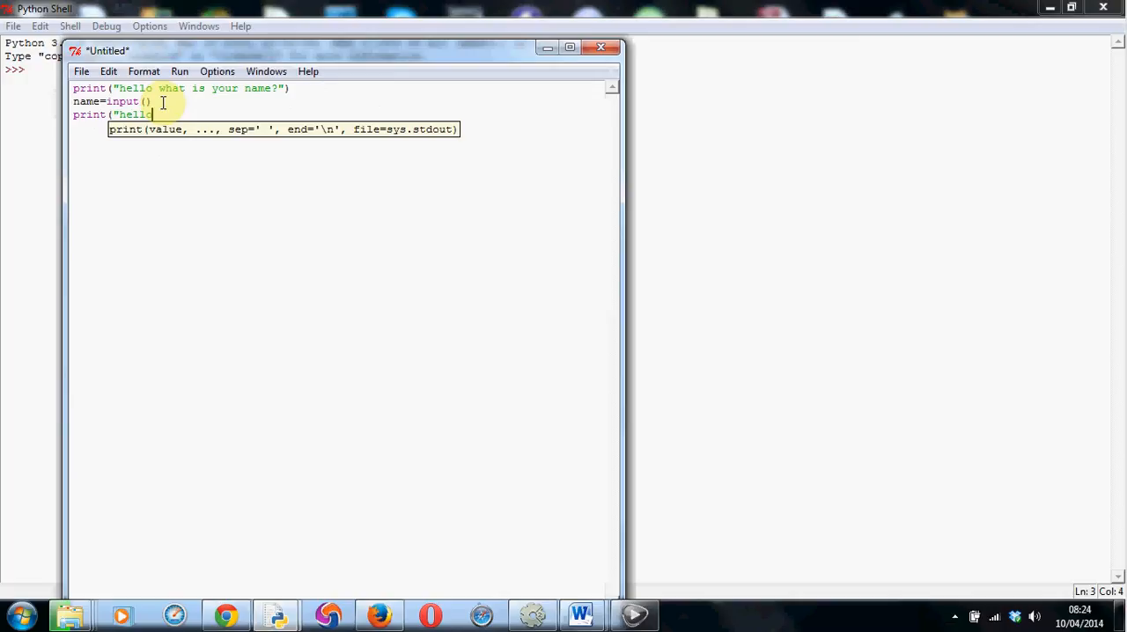
pyautogui.write('",')
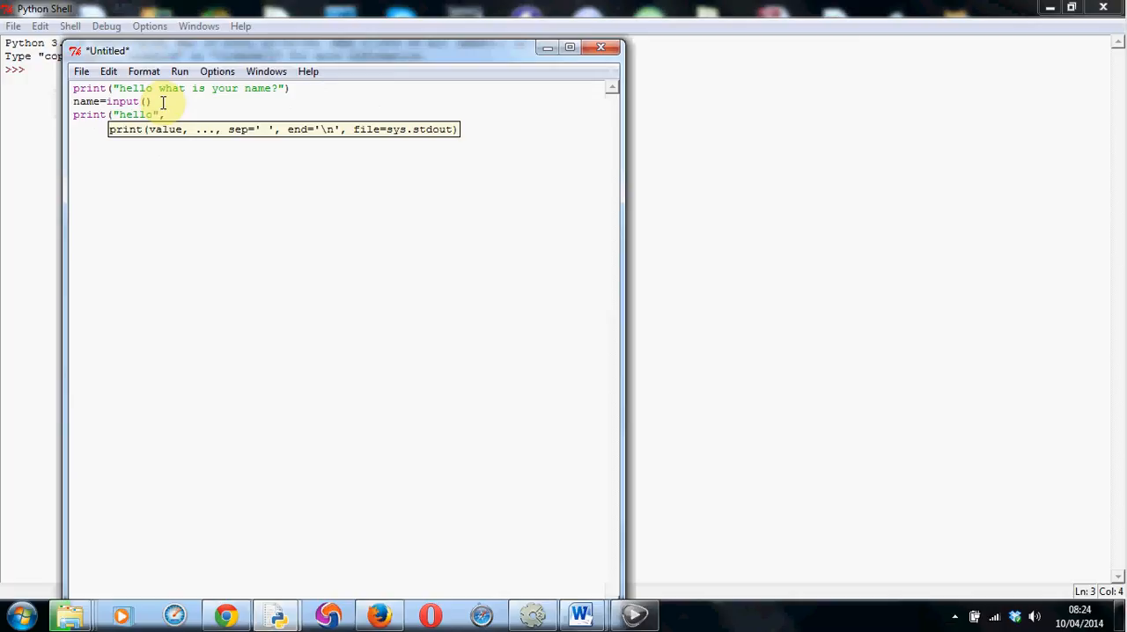
pyautogui.write('namr')
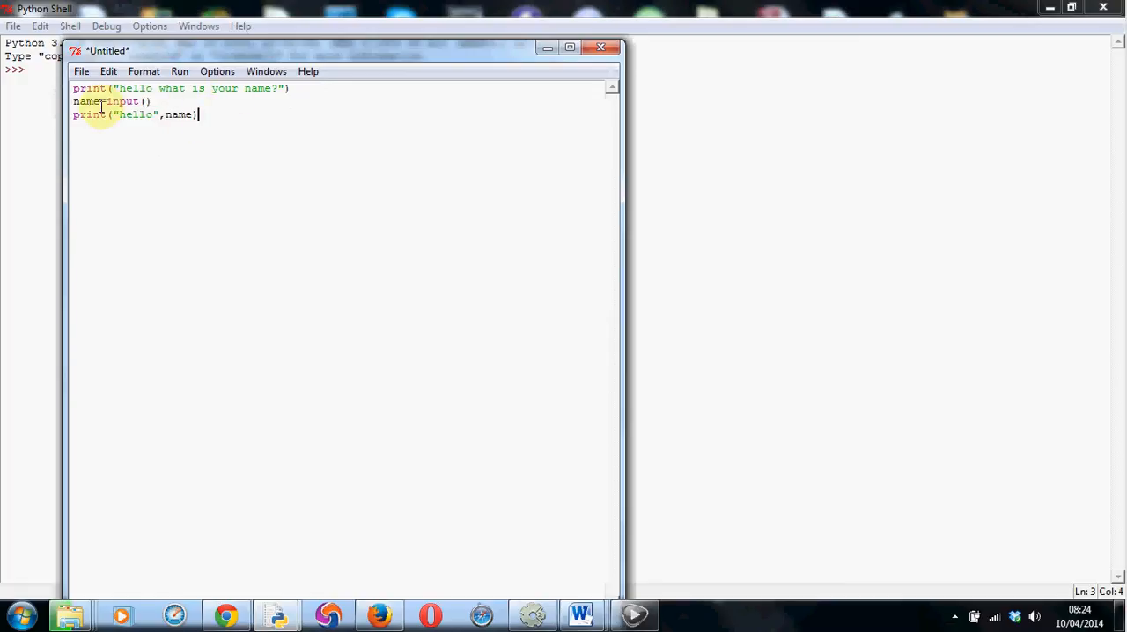
pyautogui.doubleClick(85, 101)
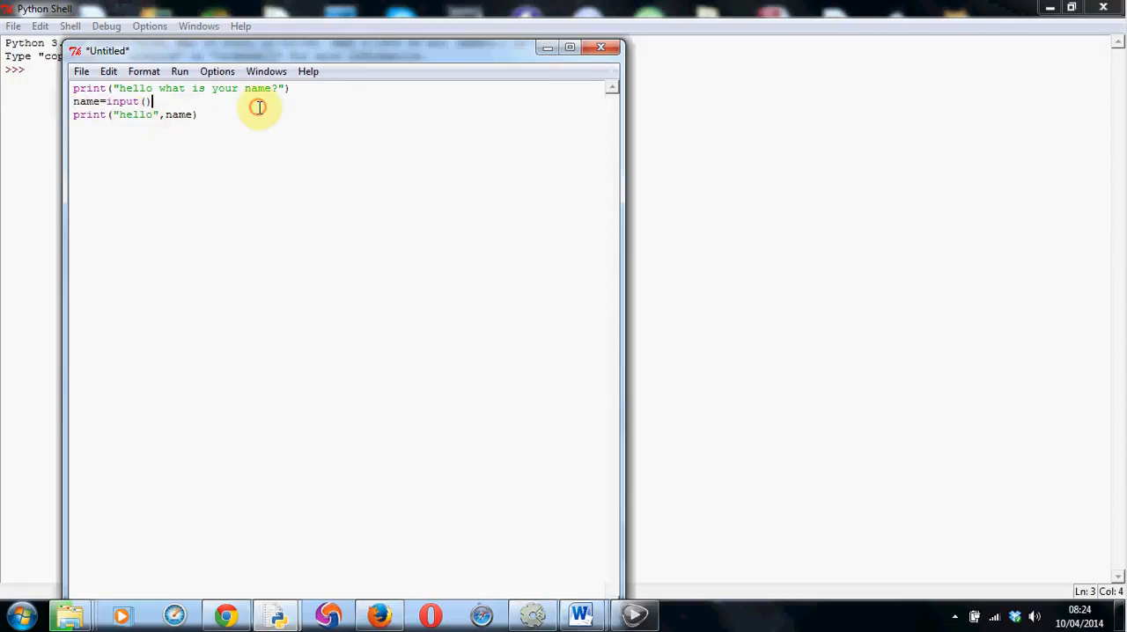
# - Run the module, saving the script as name.py over the existing file
pyautogui.click(180, 71)
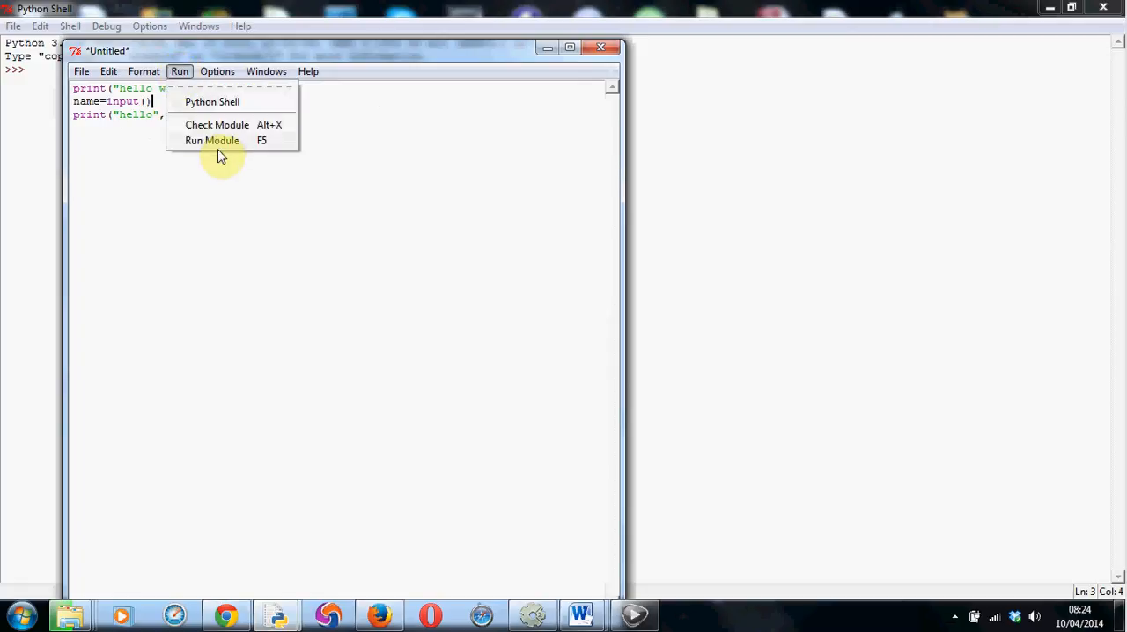
pyautogui.click(212, 141)
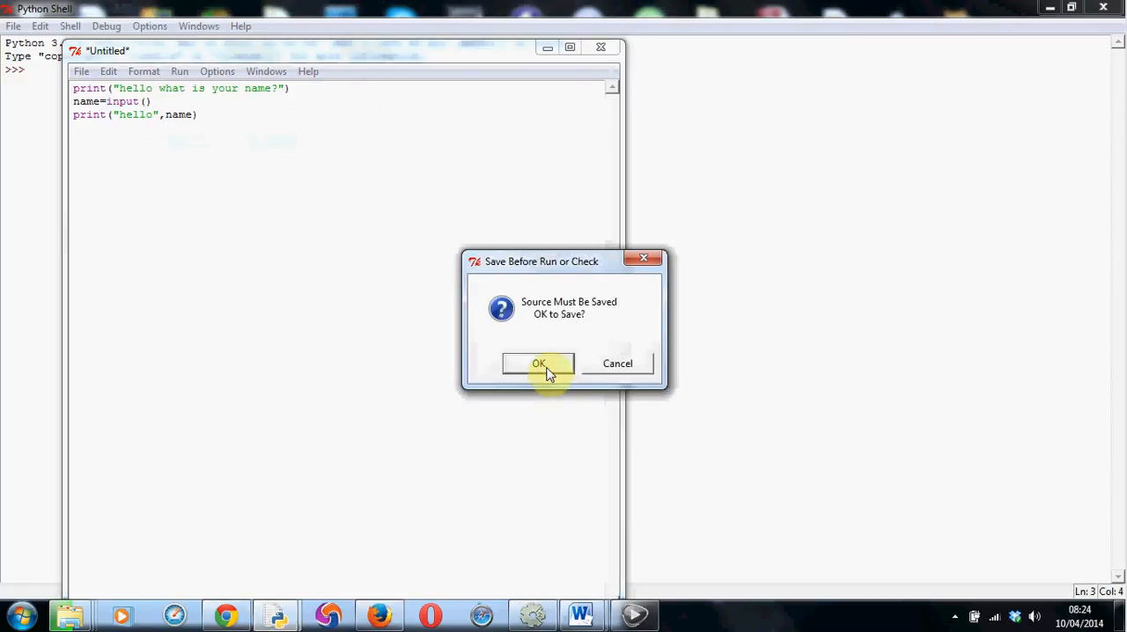
pyautogui.click(539, 364)
pyautogui.write('name.py')
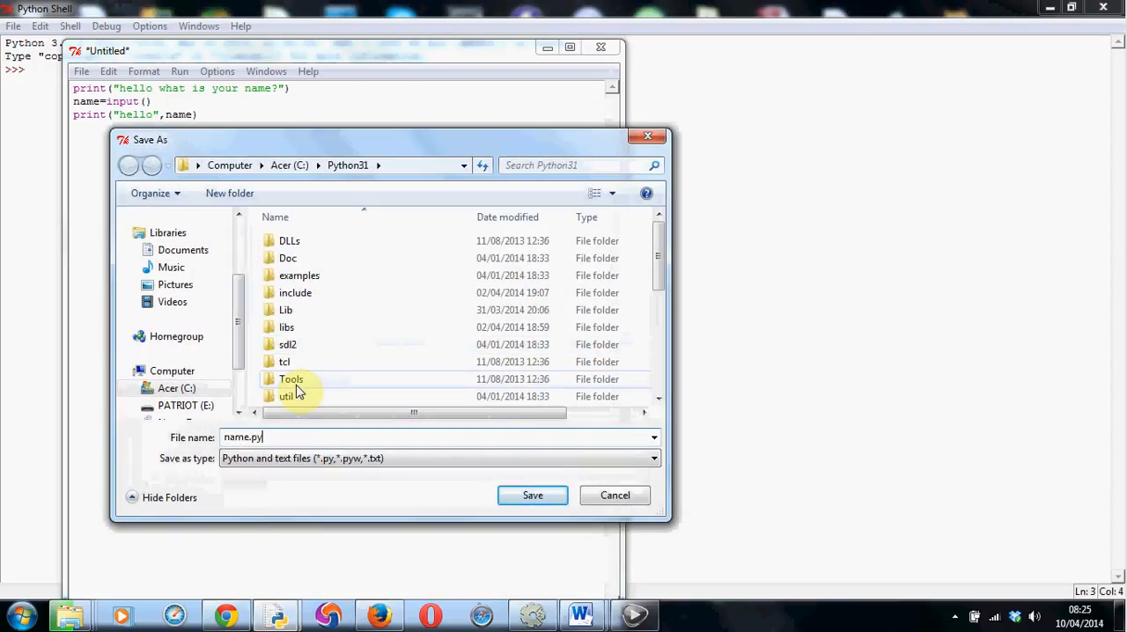
pyautogui.click(532, 495)
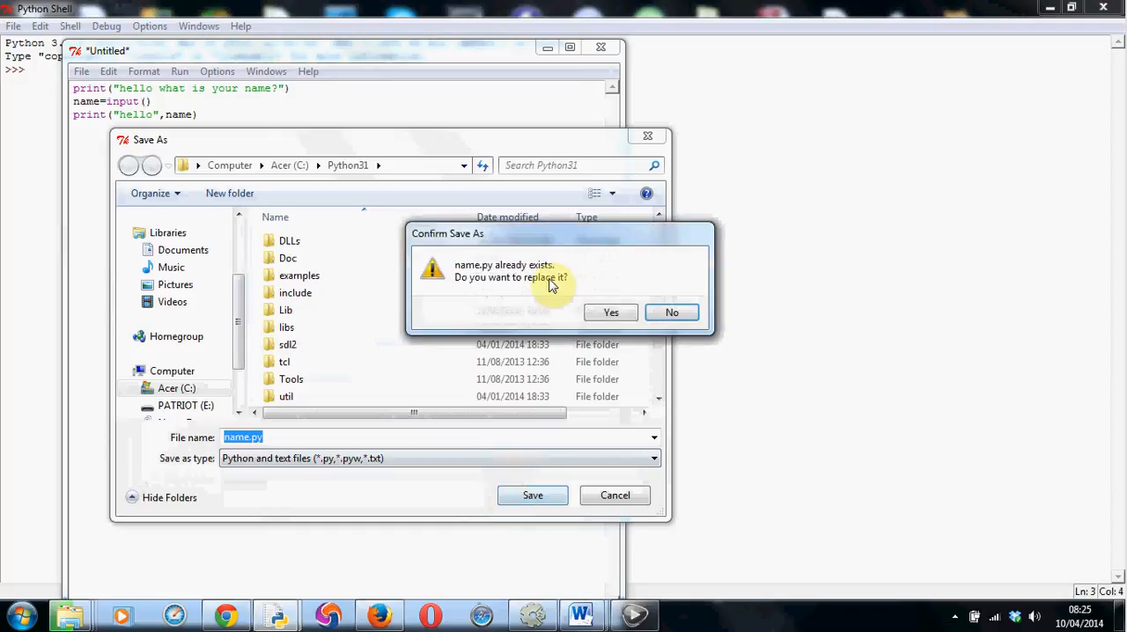
pyautogui.click(610, 313)
pyautogui.write('bob')
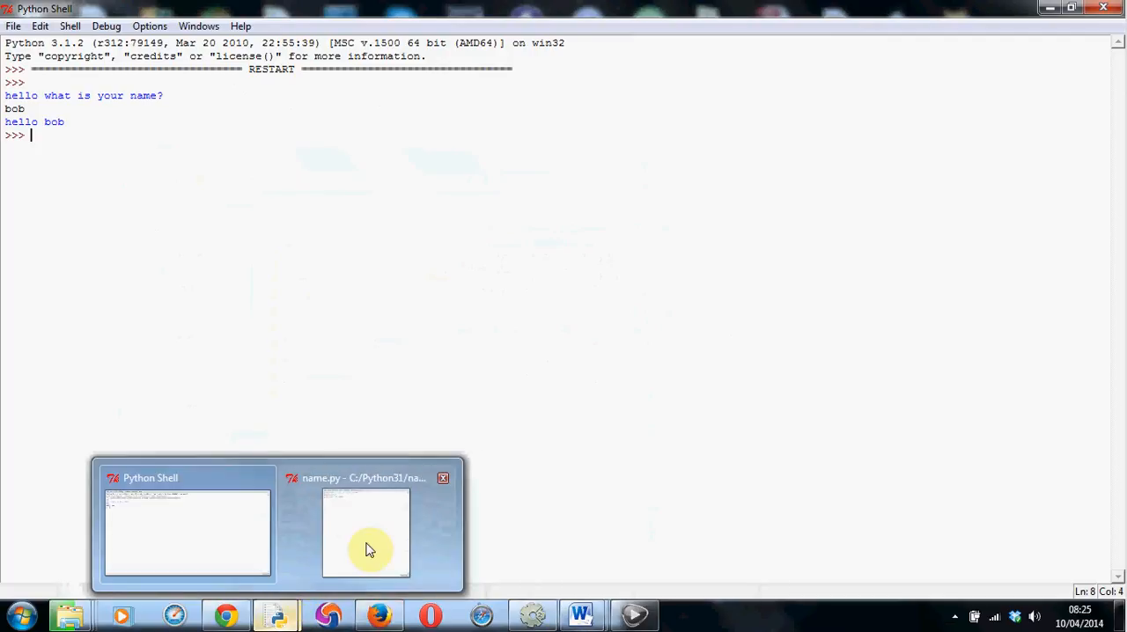
# - Rerun name.py from its editor and answer Fred at the name prompt
pyautogui.click(366, 532)
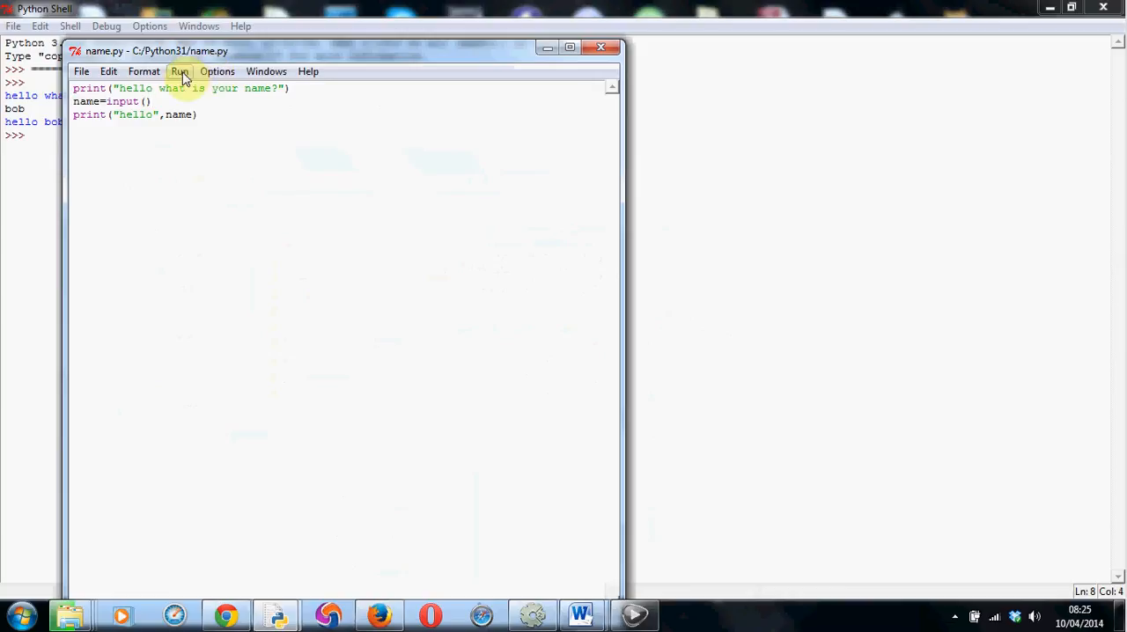
pyautogui.click(179, 71)
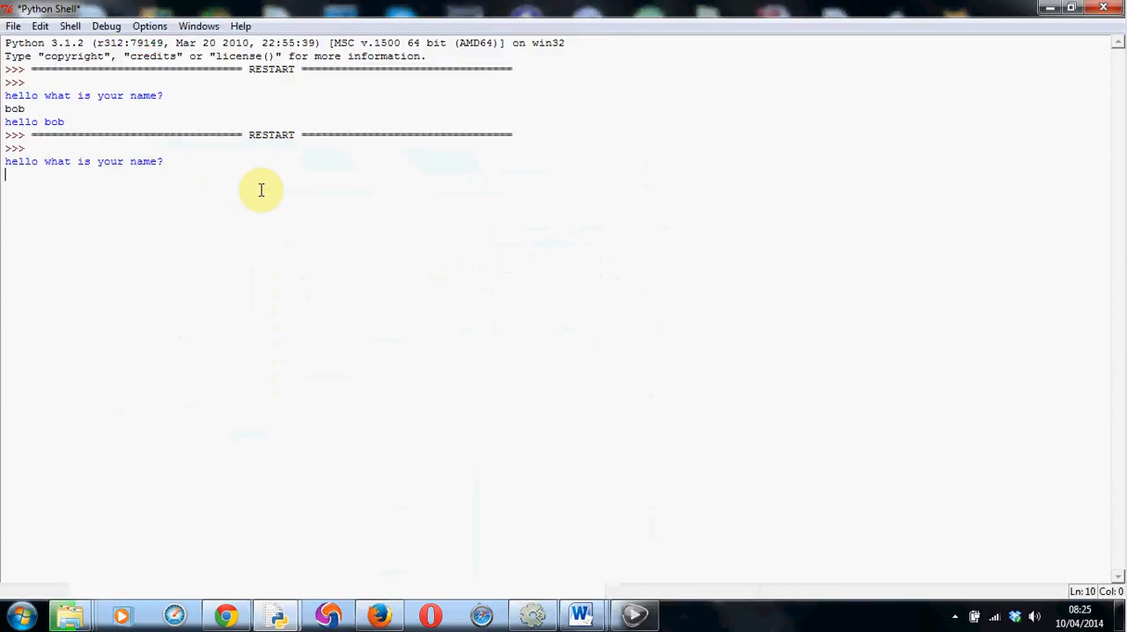
pyautogui.moveTo(263, 221)
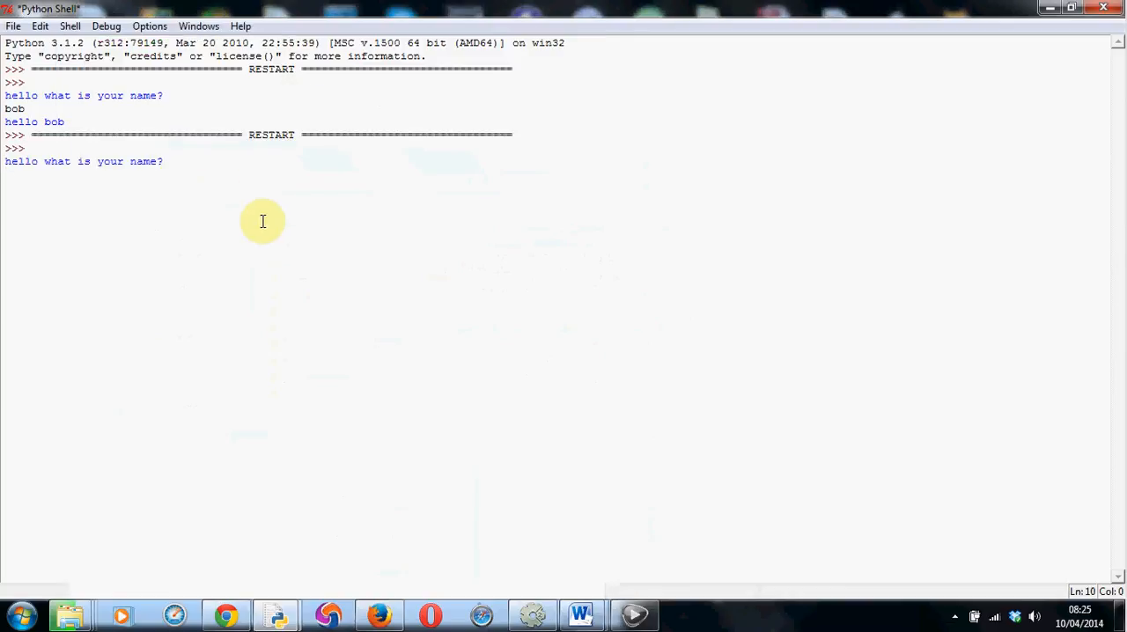
pyautogui.write('Fred')
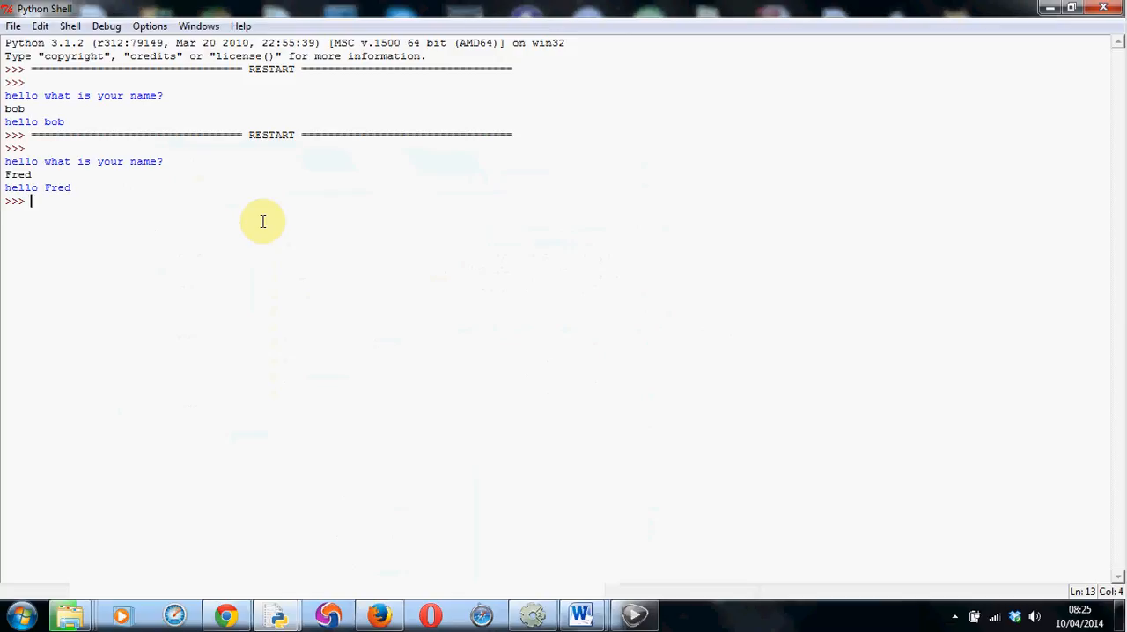
pyautogui.moveTo(280, 614)
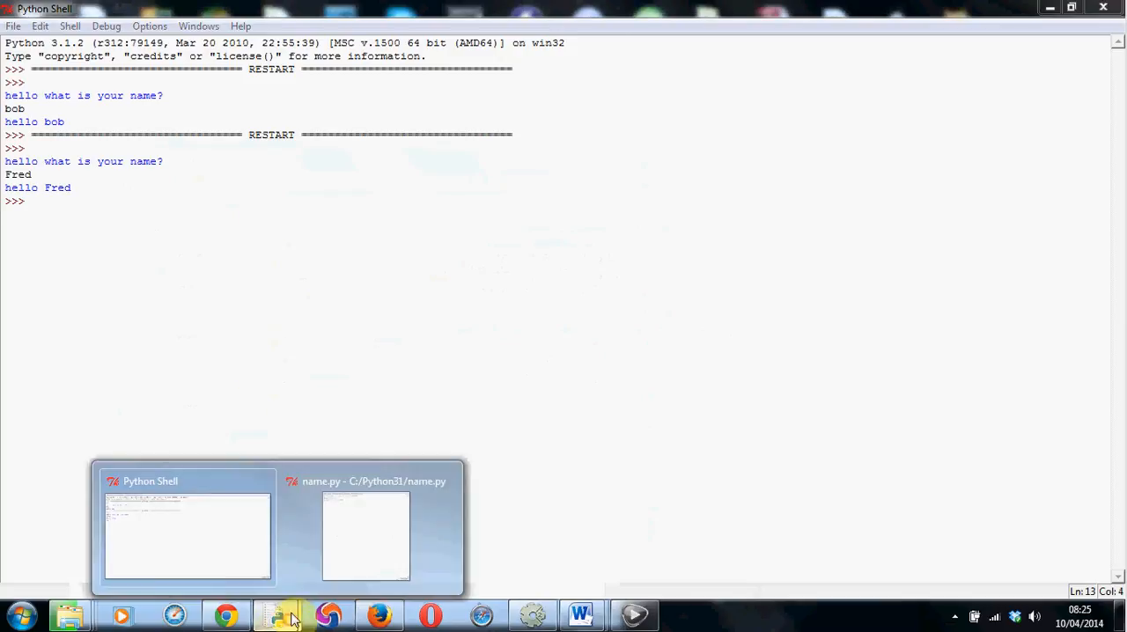
# - Add "Welcome to your epic adventure" as a third argument in the final print call
pyautogui.click(366, 537)
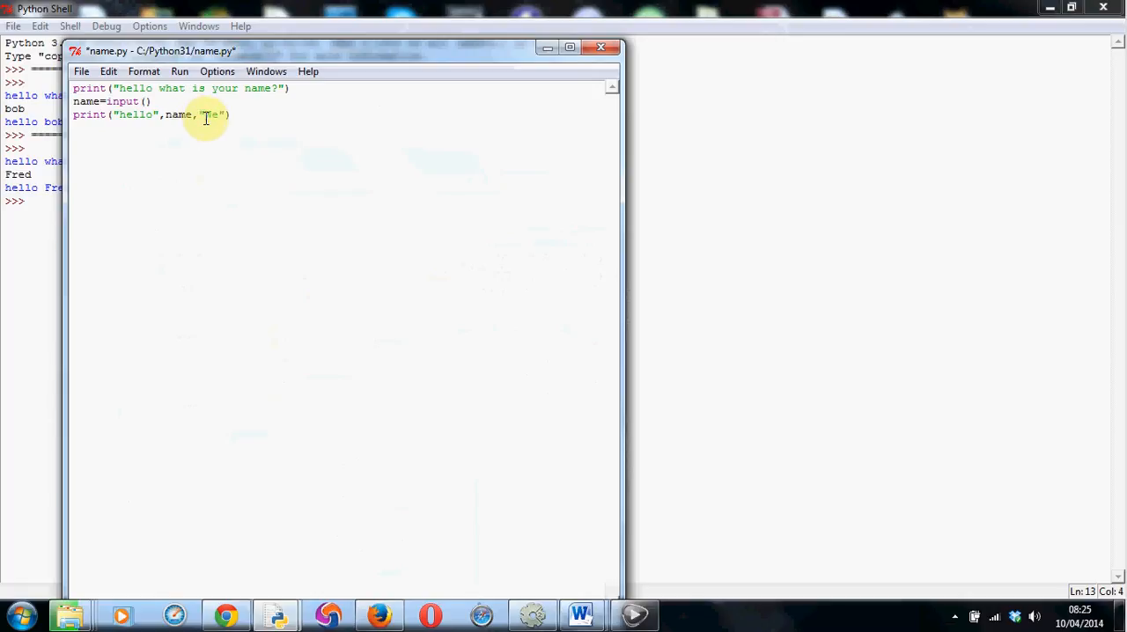
pyautogui.write('welcomr')
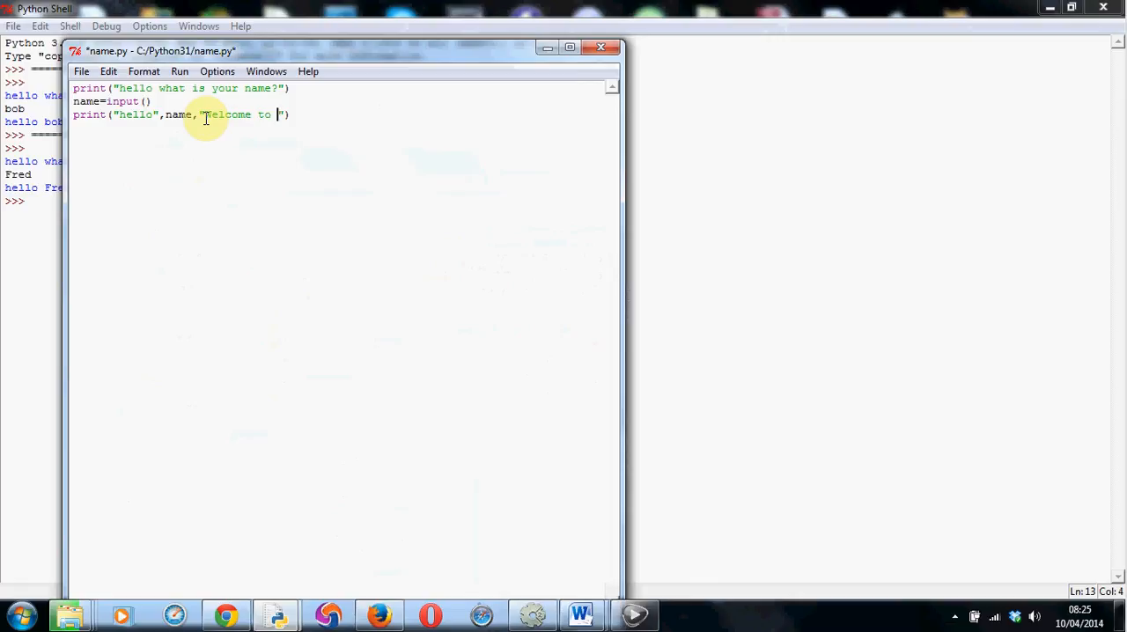
pyautogui.write('your epic ad')
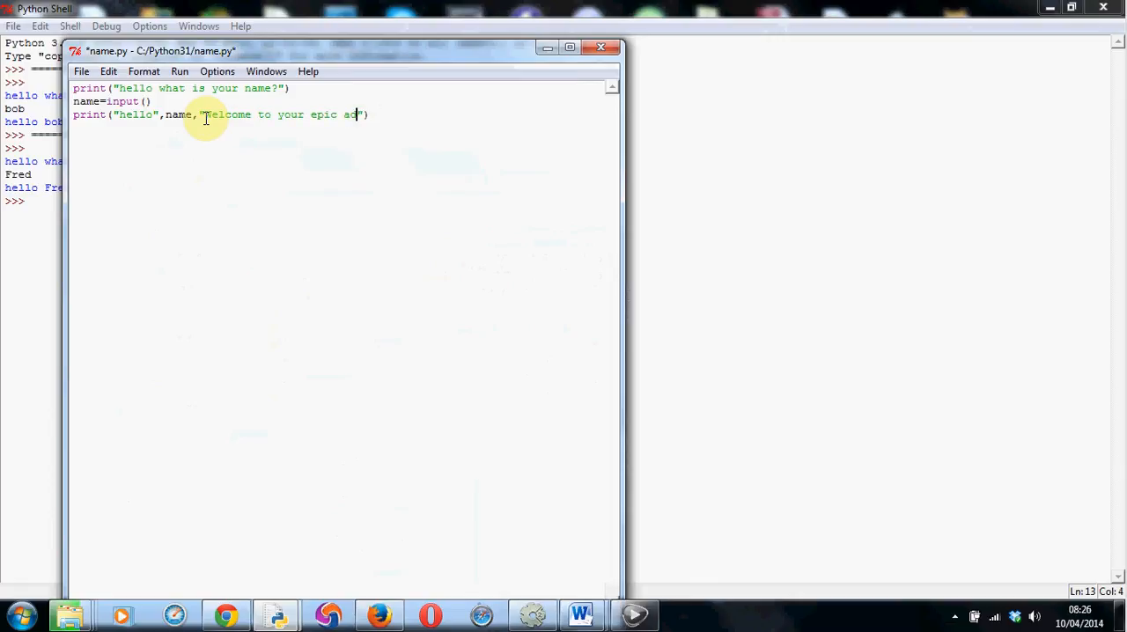
pyautogui.write('venture')
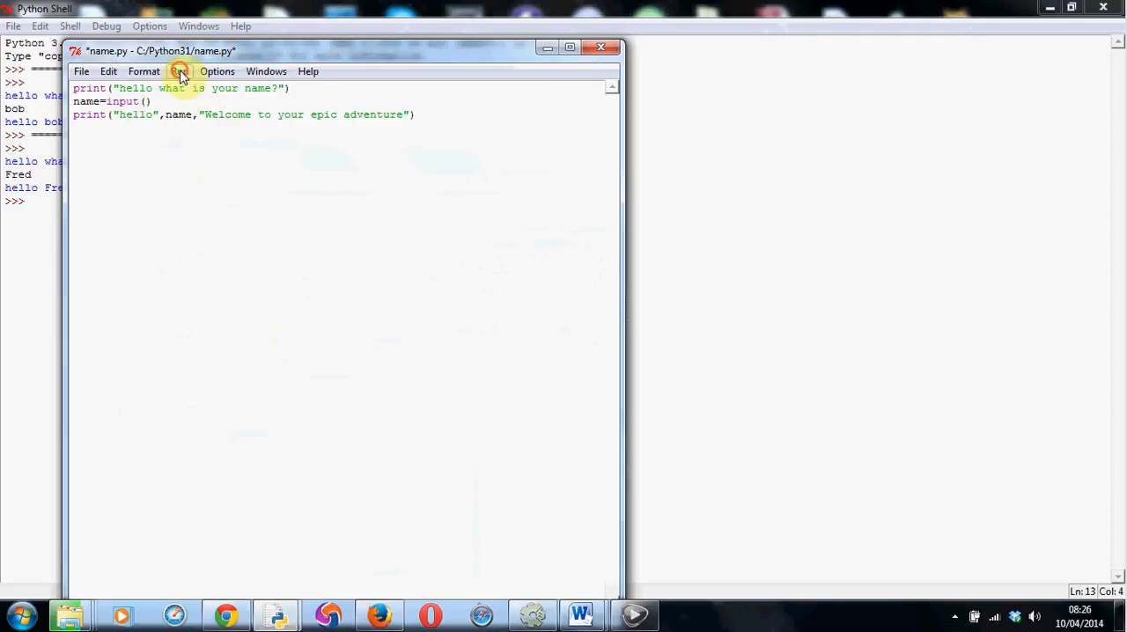
# - Run the edited script, accept saving first, and answer fred in the shell
pyautogui.click(180, 72)
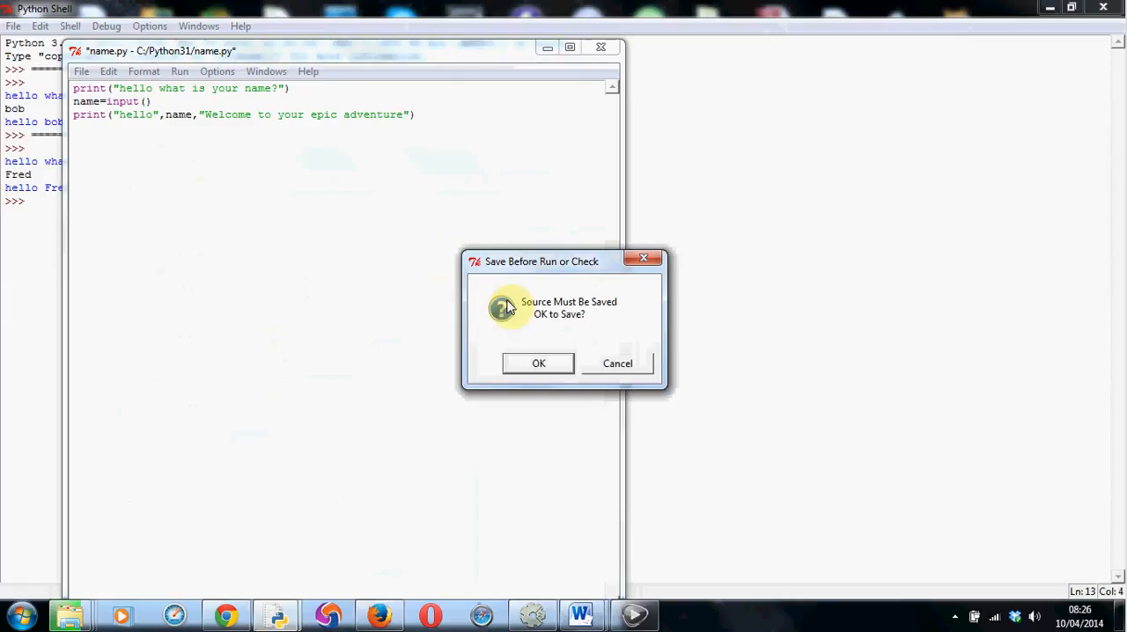
pyautogui.click(539, 363)
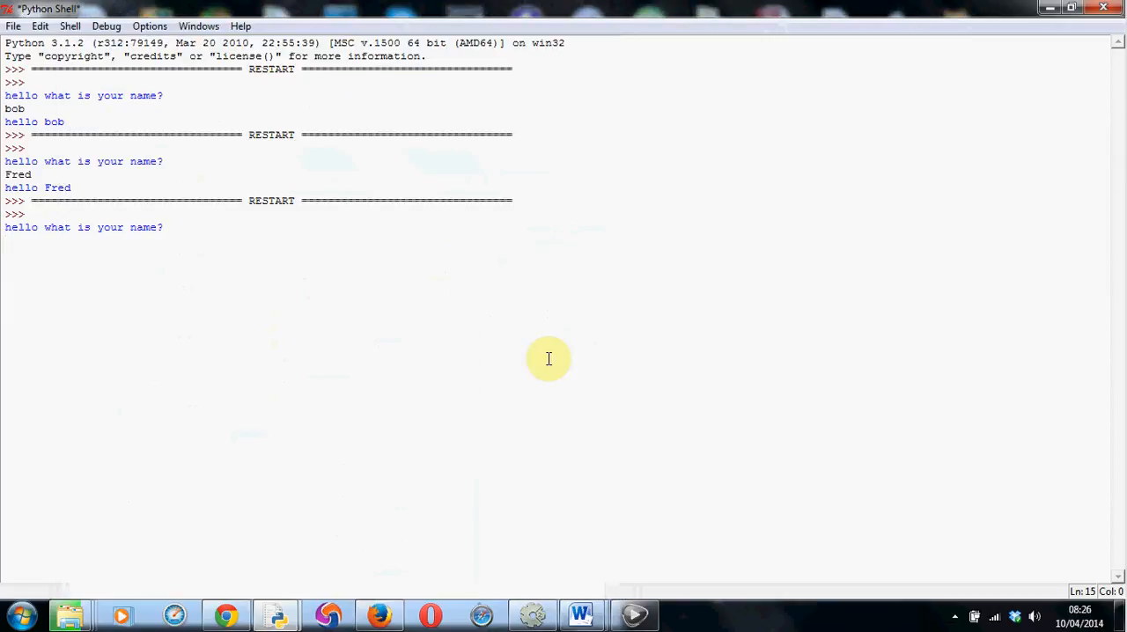
pyautogui.press('enter')
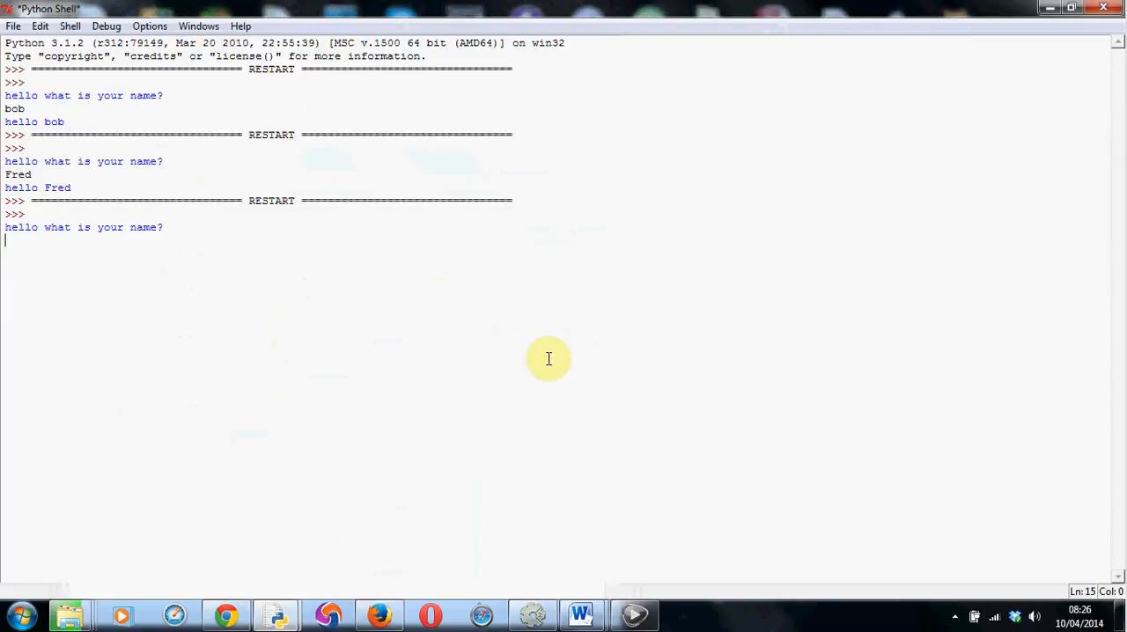
pyautogui.write('S')
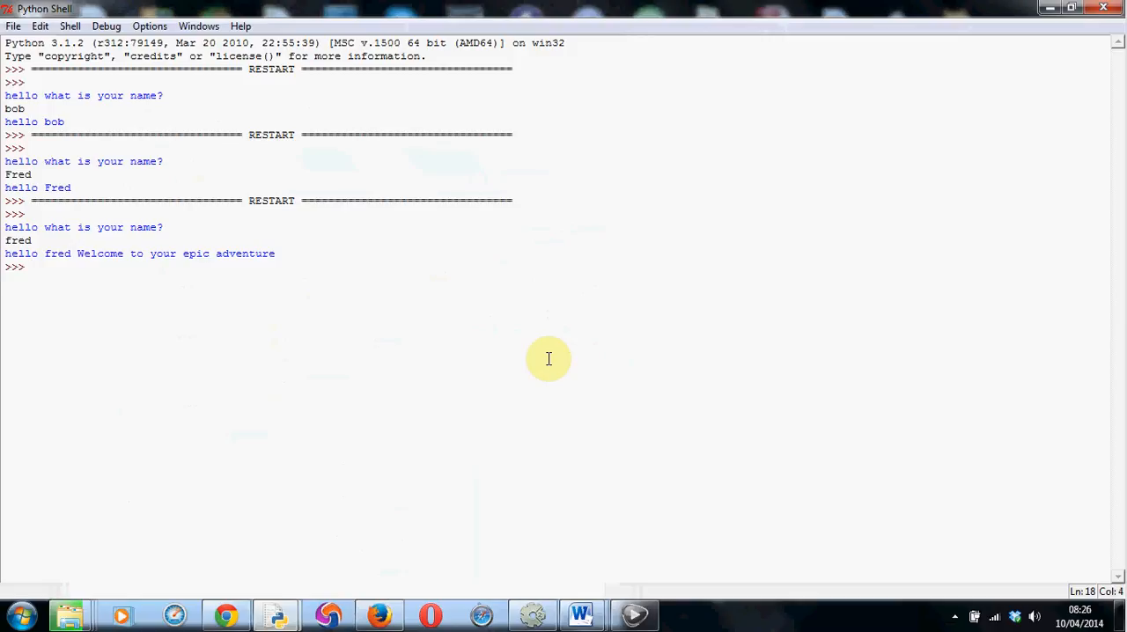
pyautogui.moveTo(277, 615)
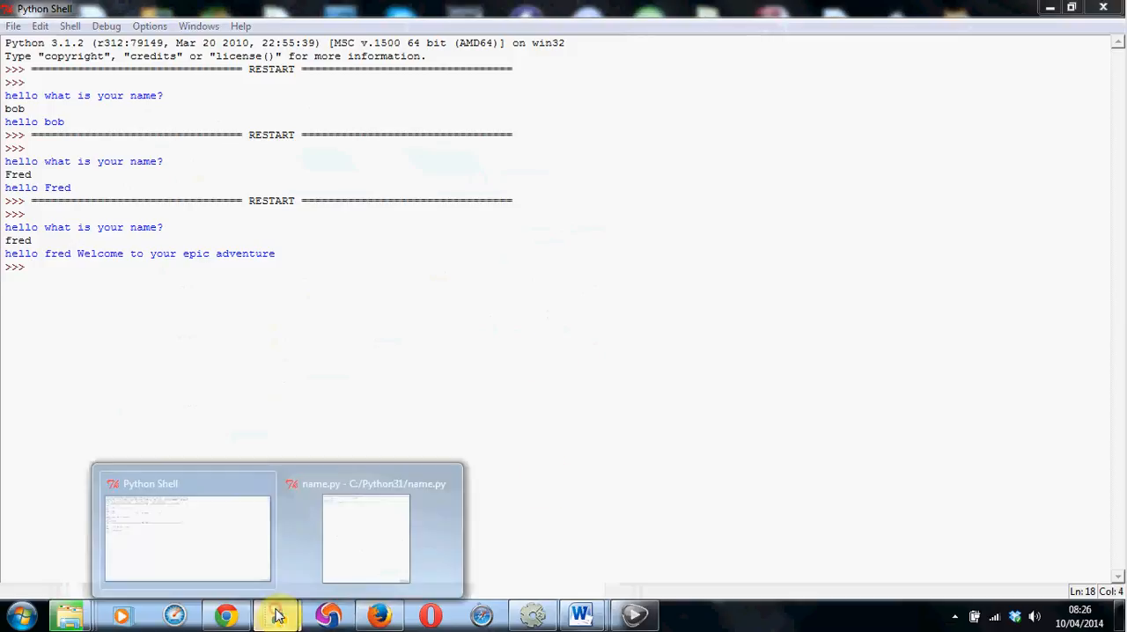
# - Switch back to the name.py editor and place the cursor at the last line's end
pyautogui.click(366, 537)
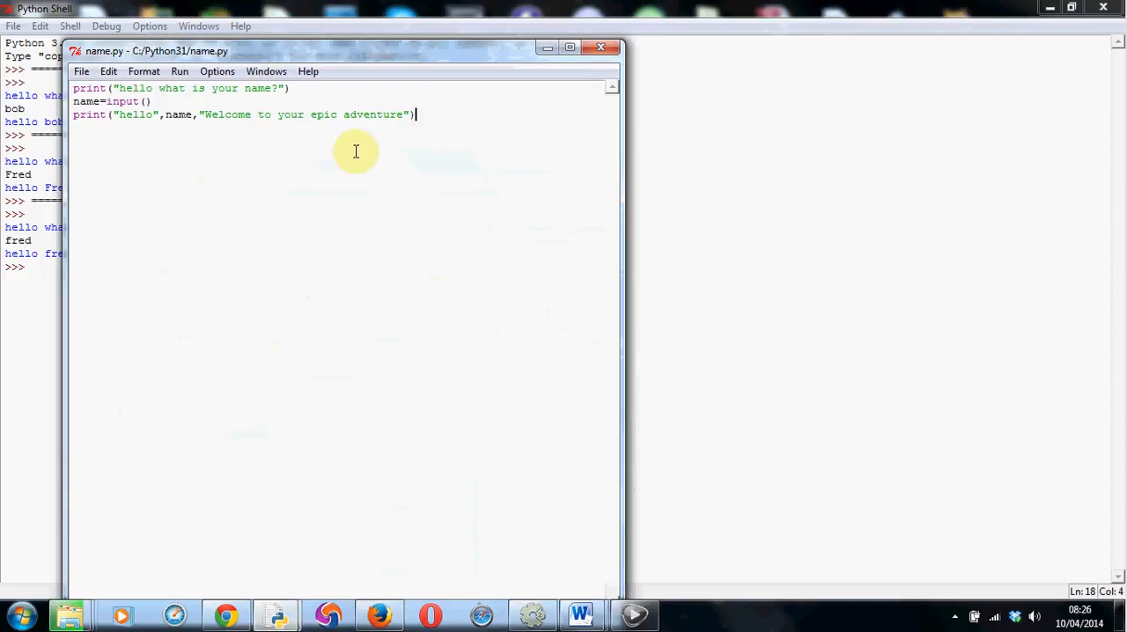
pyautogui.moveTo(458, 113)
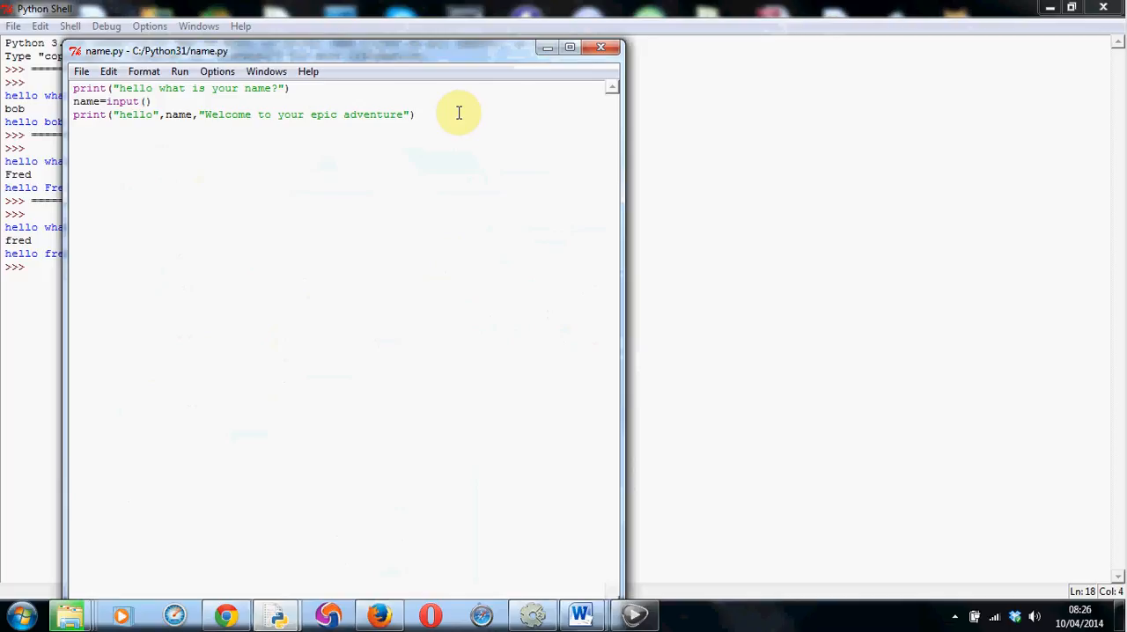
pyautogui.click(416, 114)
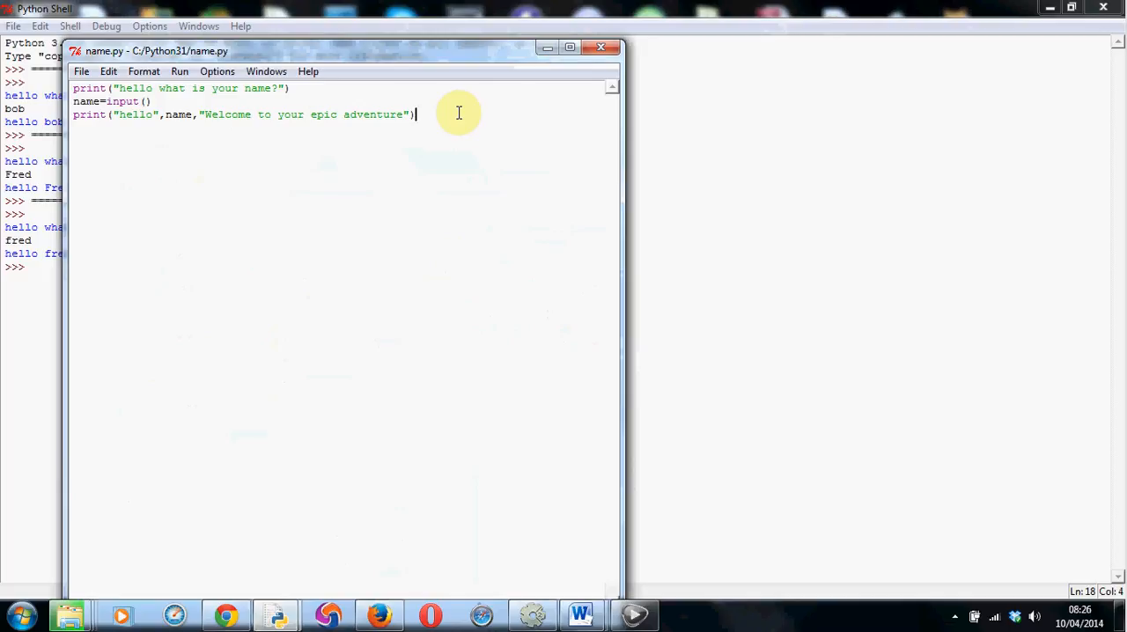